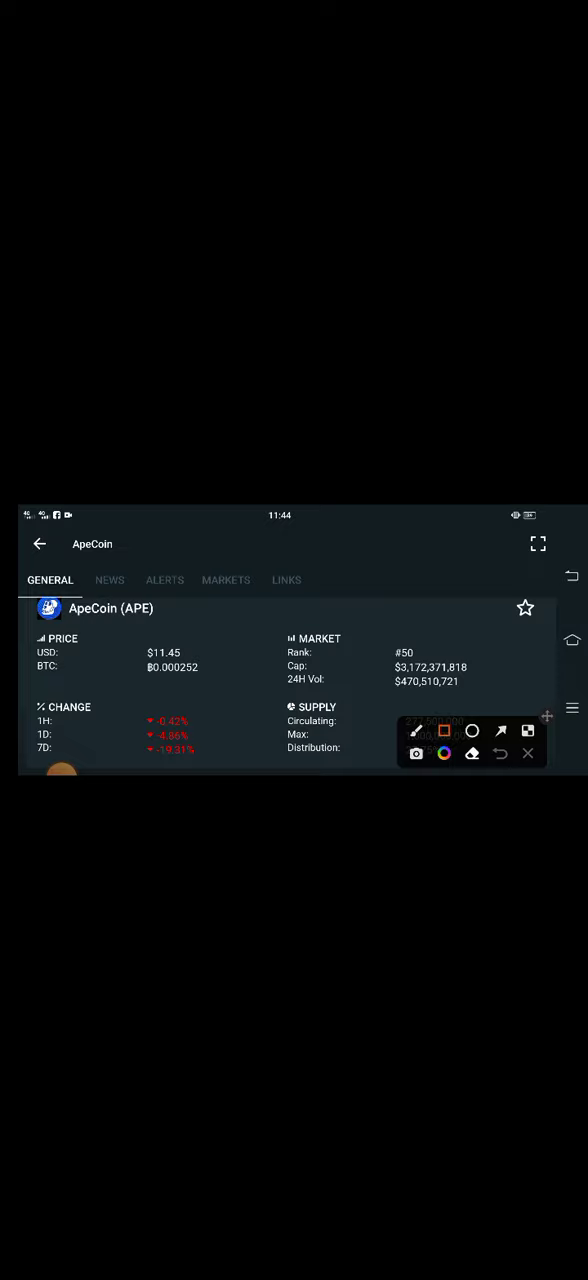
Draw red boxes around ApeCoin's USD/BTC prices and its 1H/1D/7D change percentages
drag(128, 640, 223, 688)
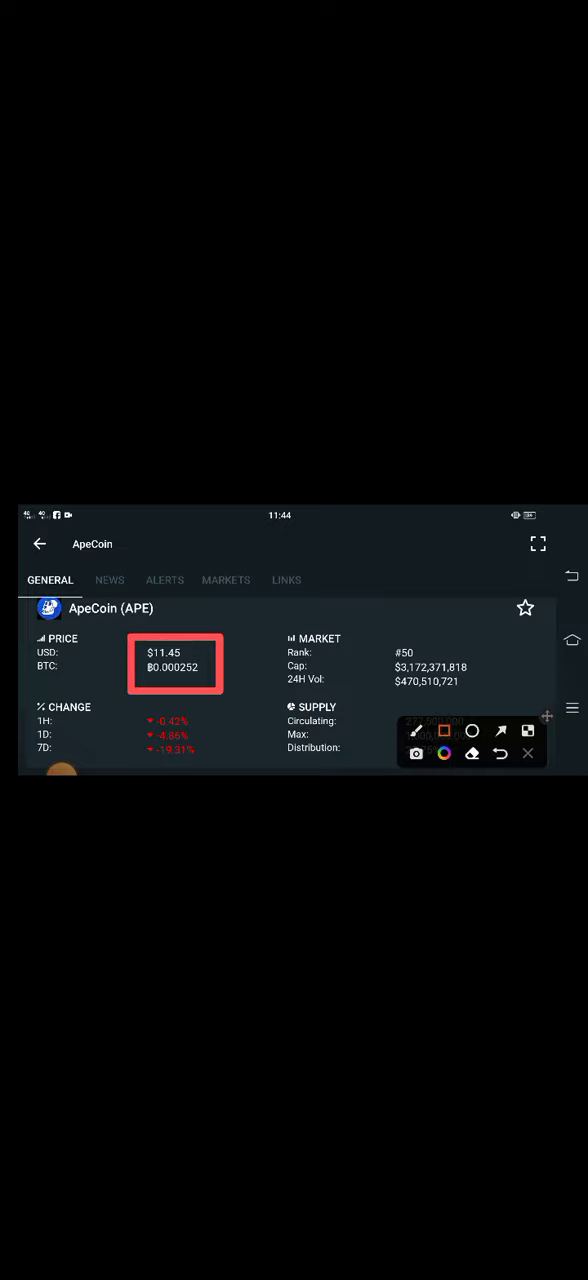
drag(145, 718, 200, 760)
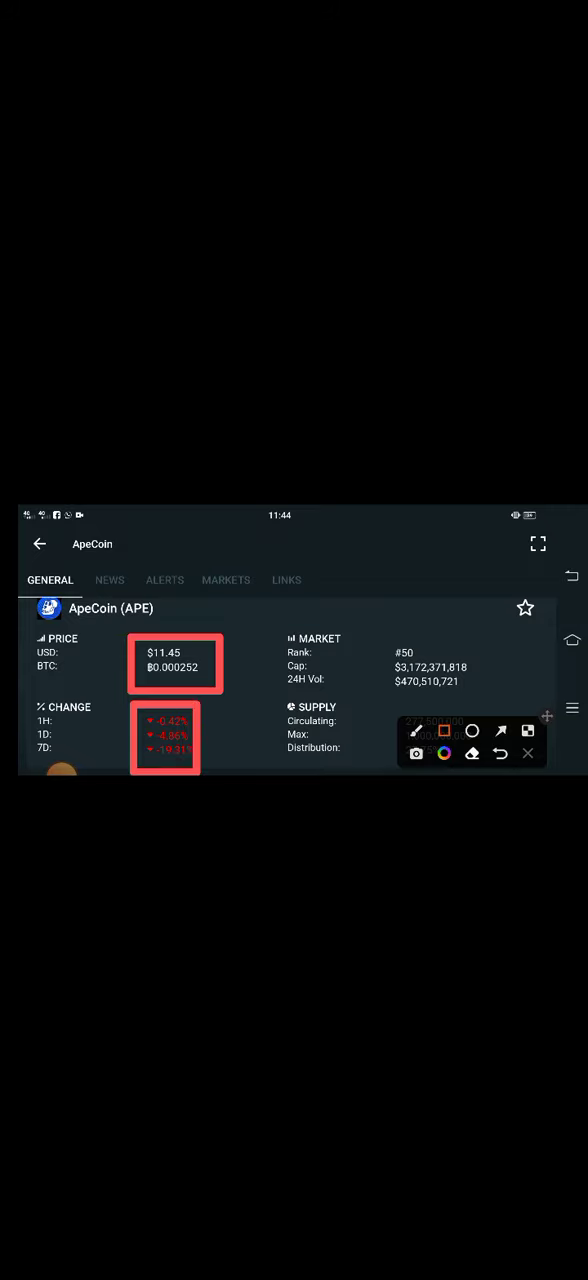
Switch the annotation toolbar to the arrow tool for marking the change percentages
click(501, 731)
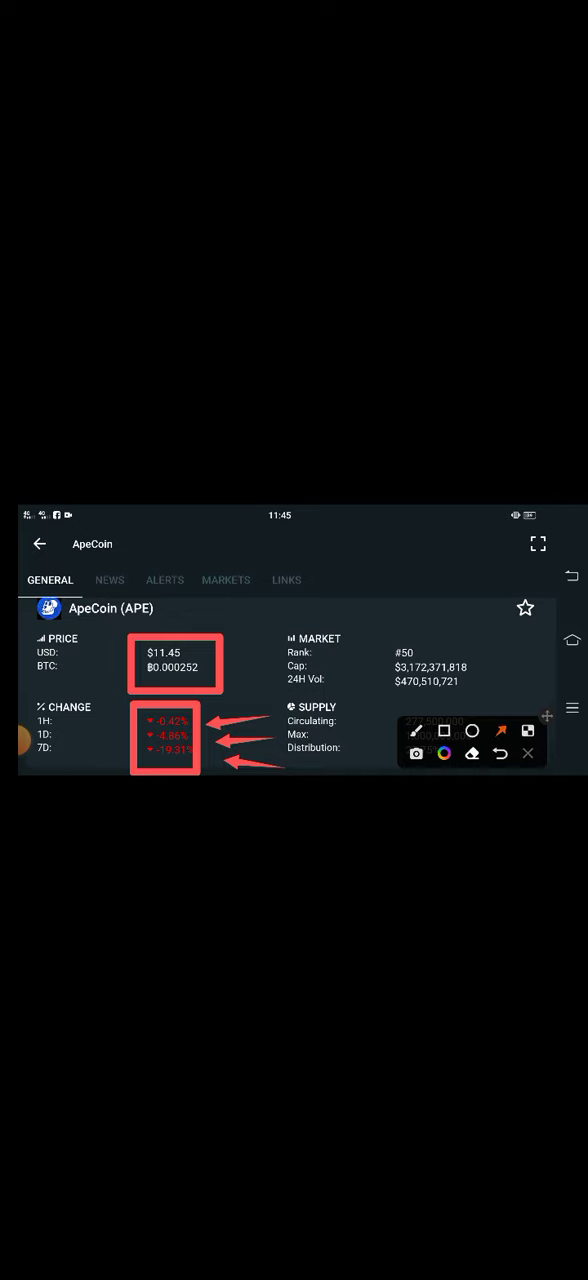
Close the annotation overlay, discarding the red boxes and arrows
click(527, 754)
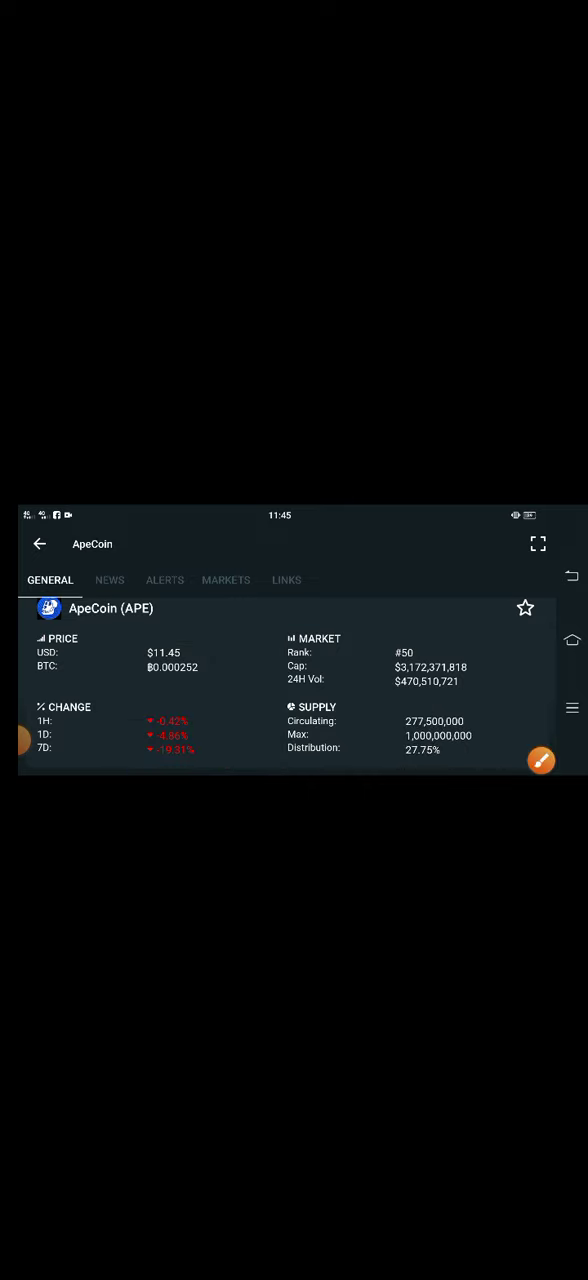